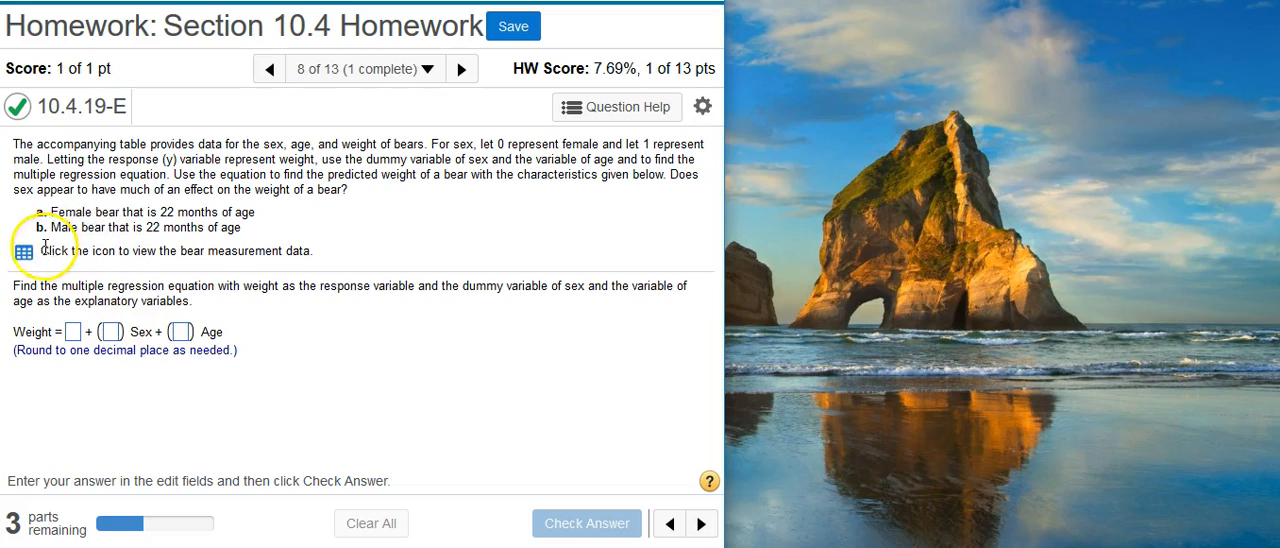
- Send the bear measurement data table from MyStatLab into StatCrunch
click(20, 252)
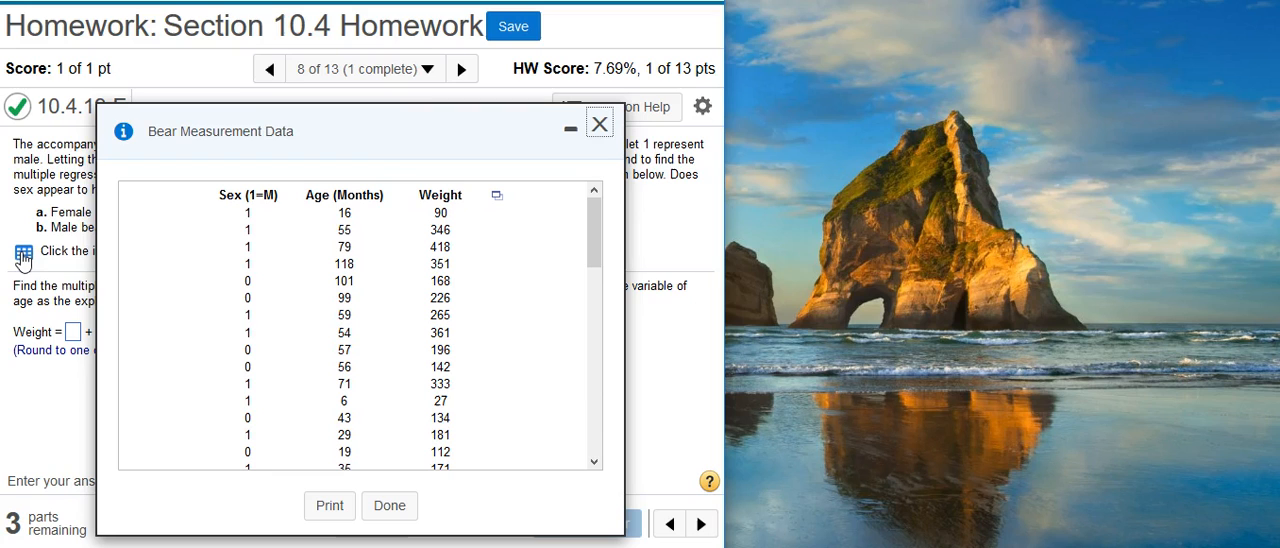
mouse_move(496, 196)
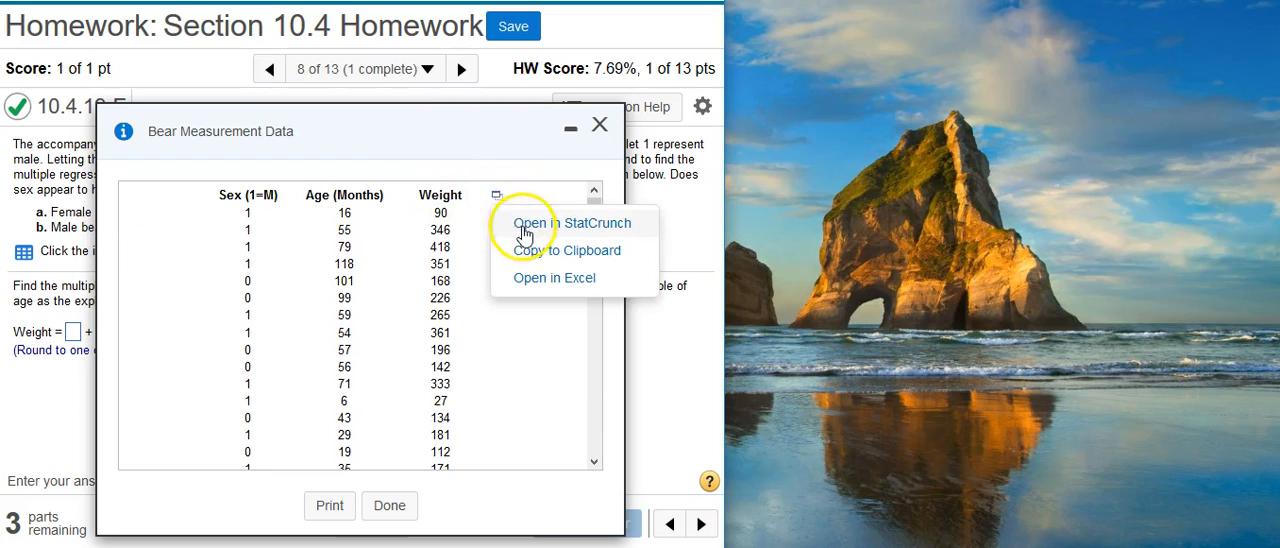
click(560, 224)
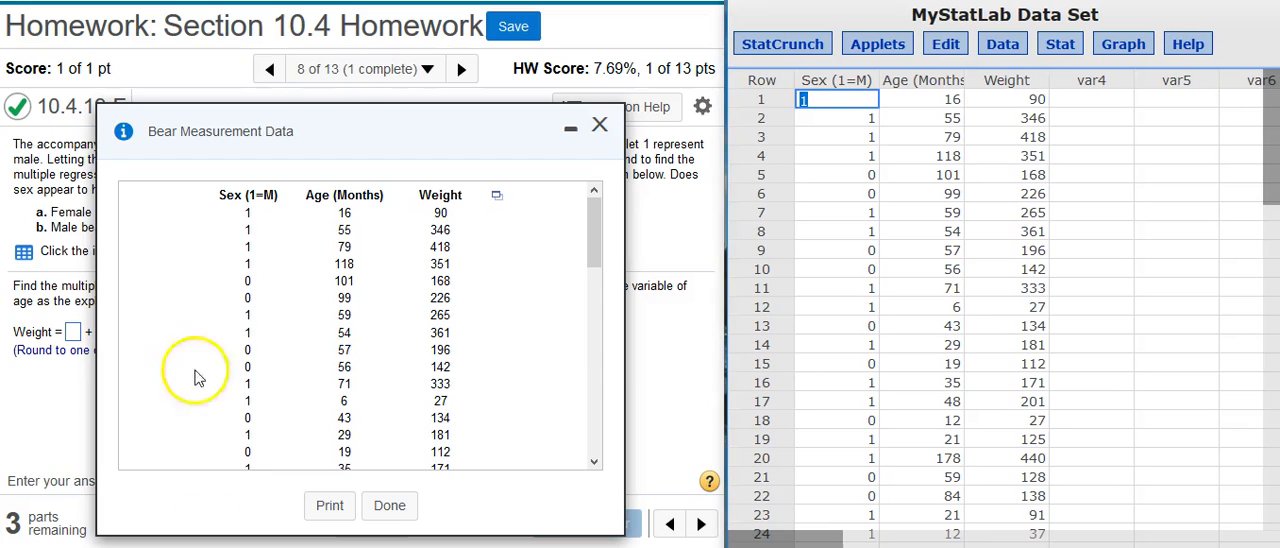
- Dismiss the bear data popup and start a Multiple Linear Regression from the Stat menu
click(388, 504)
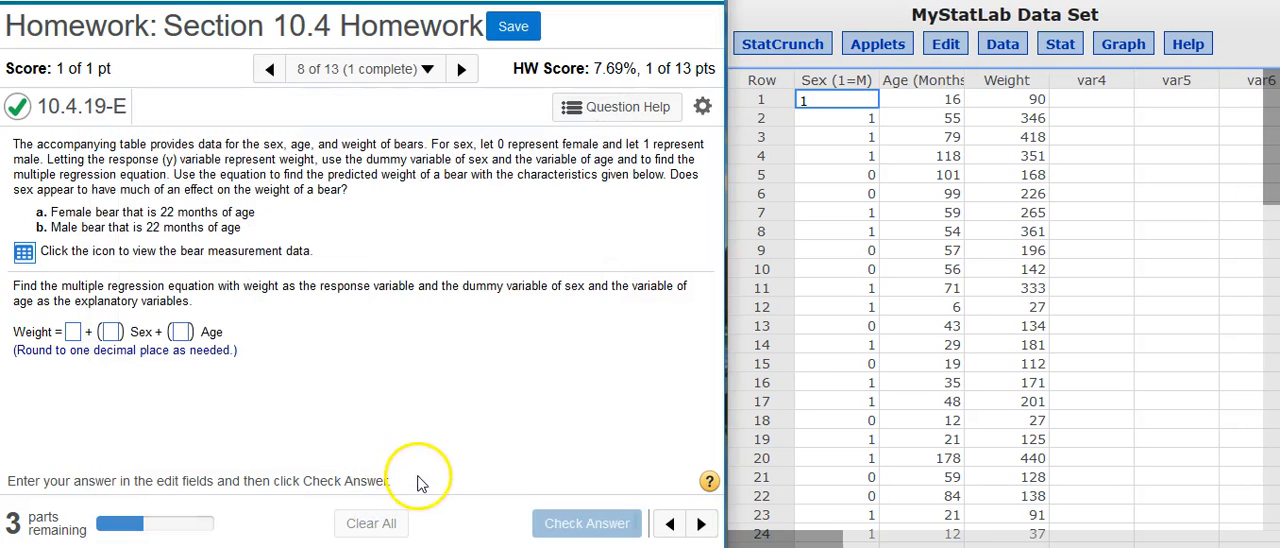
mouse_move(1070, 250)
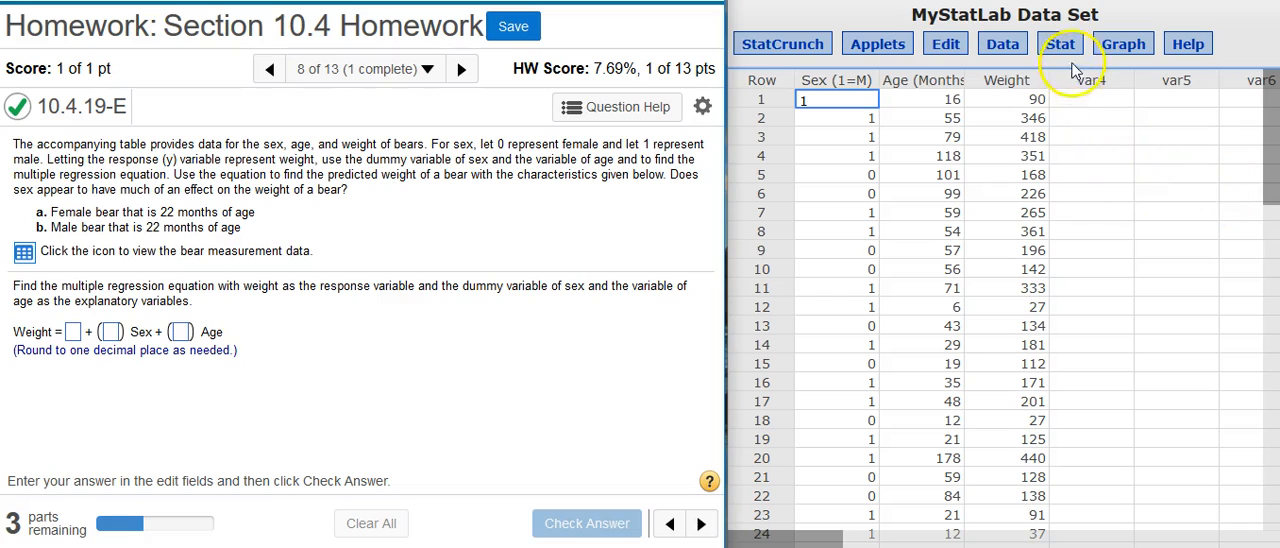
click(1060, 44)
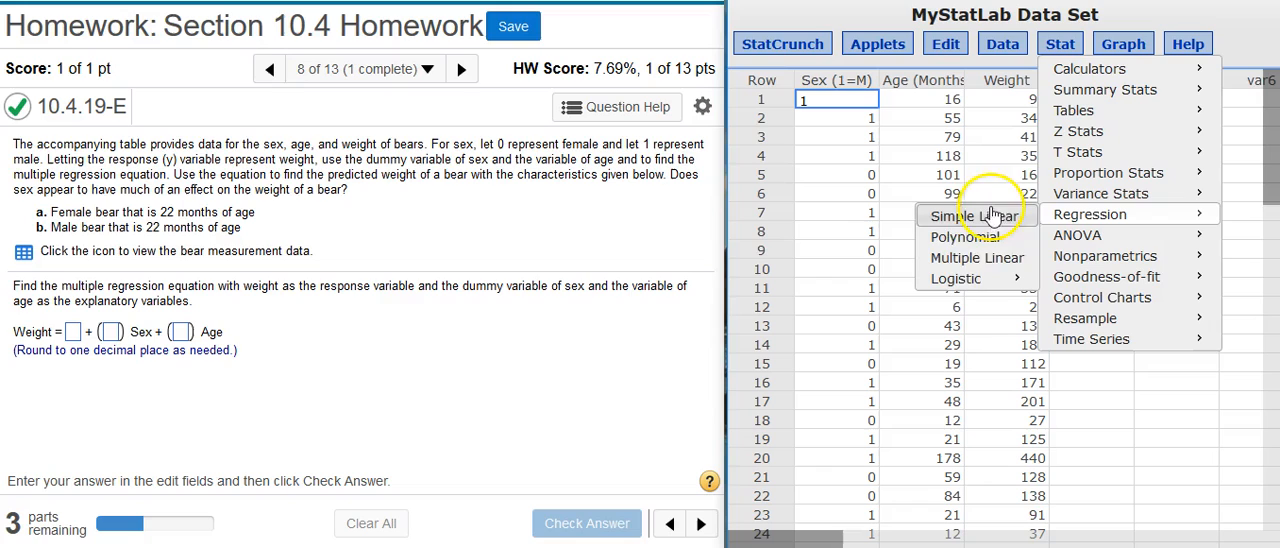
mouse_move(976, 258)
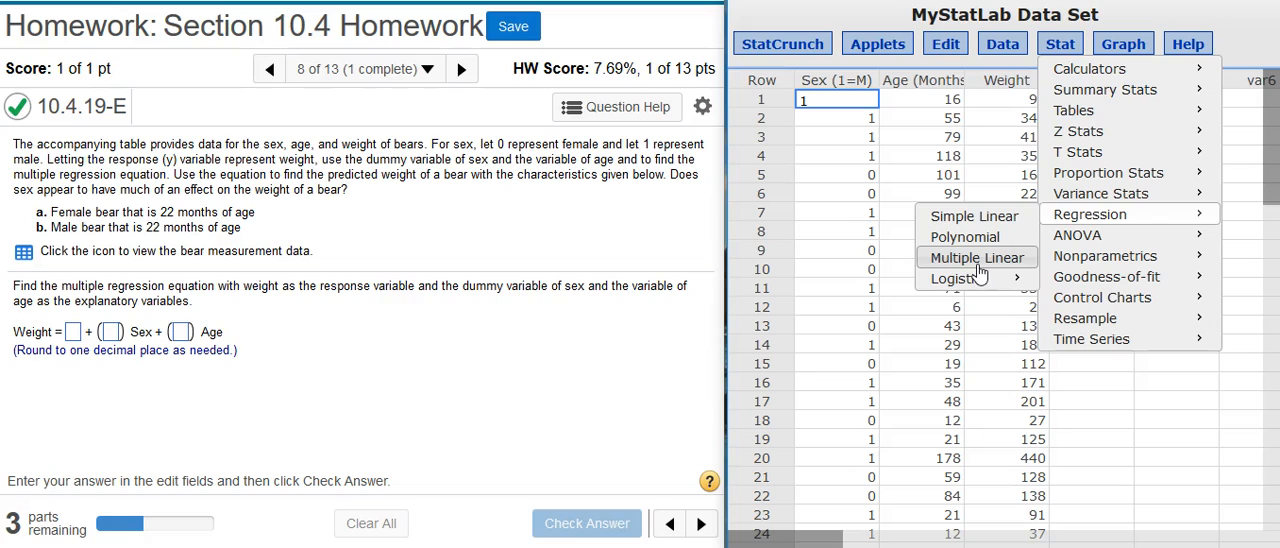
click(976, 258)
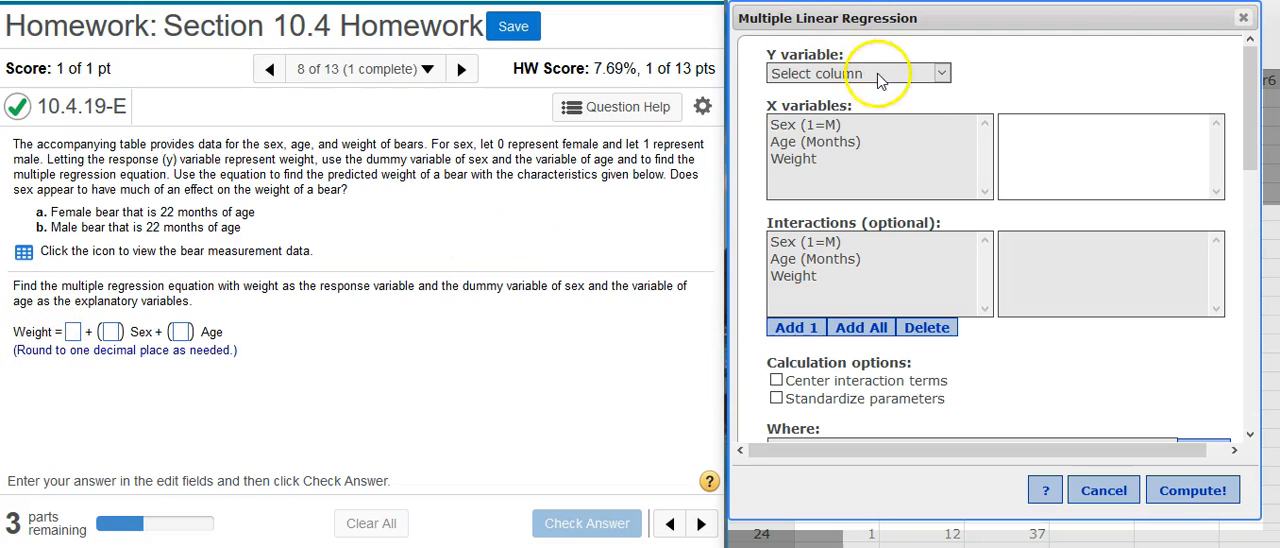
- Set Weight as the Y response and select Sex (1=M) and Age (Months) as X predictors
click(856, 72)
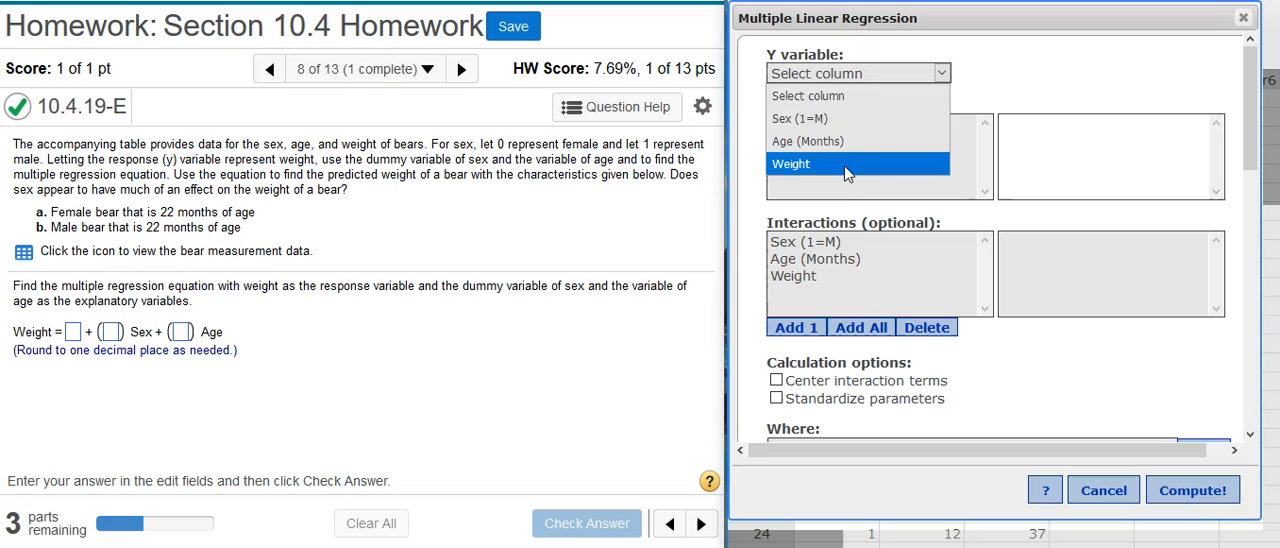
click(790, 164)
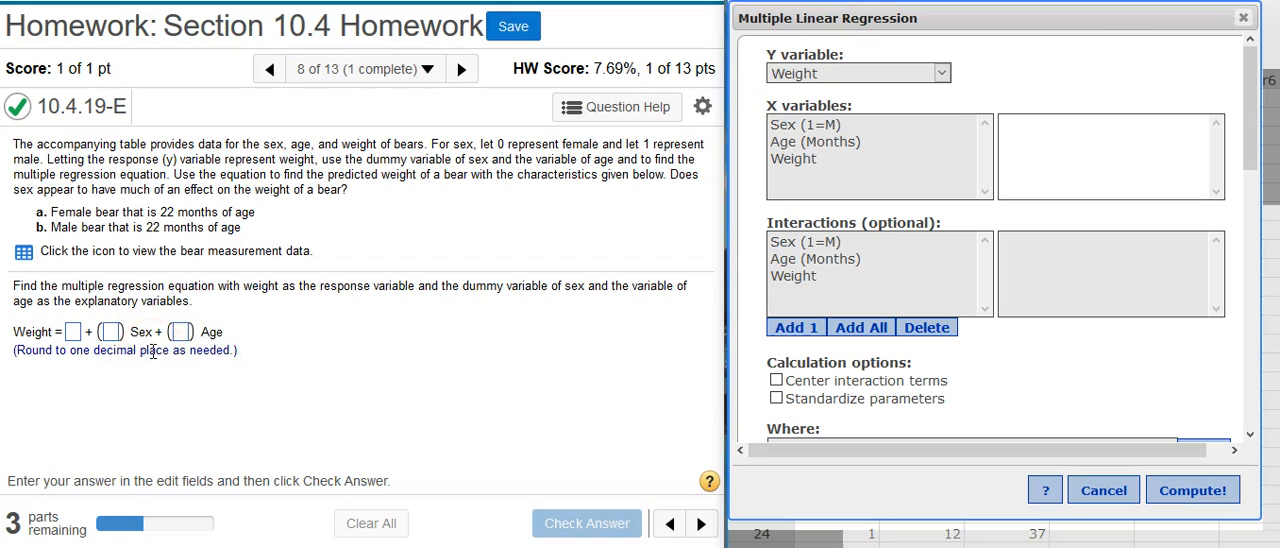
click(804, 124)
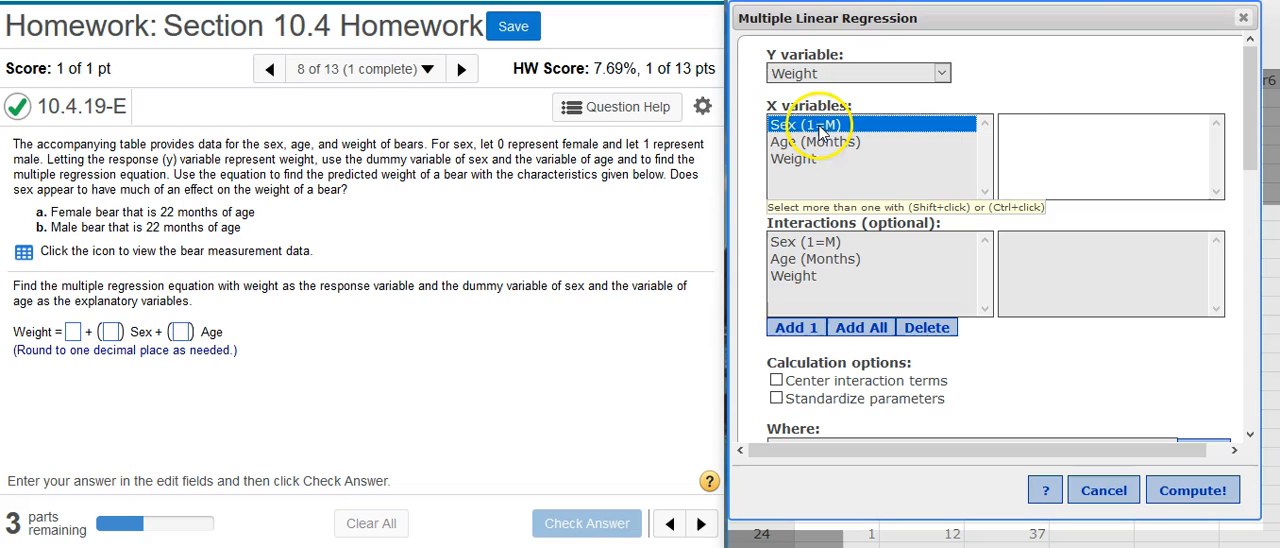
click(796, 328)
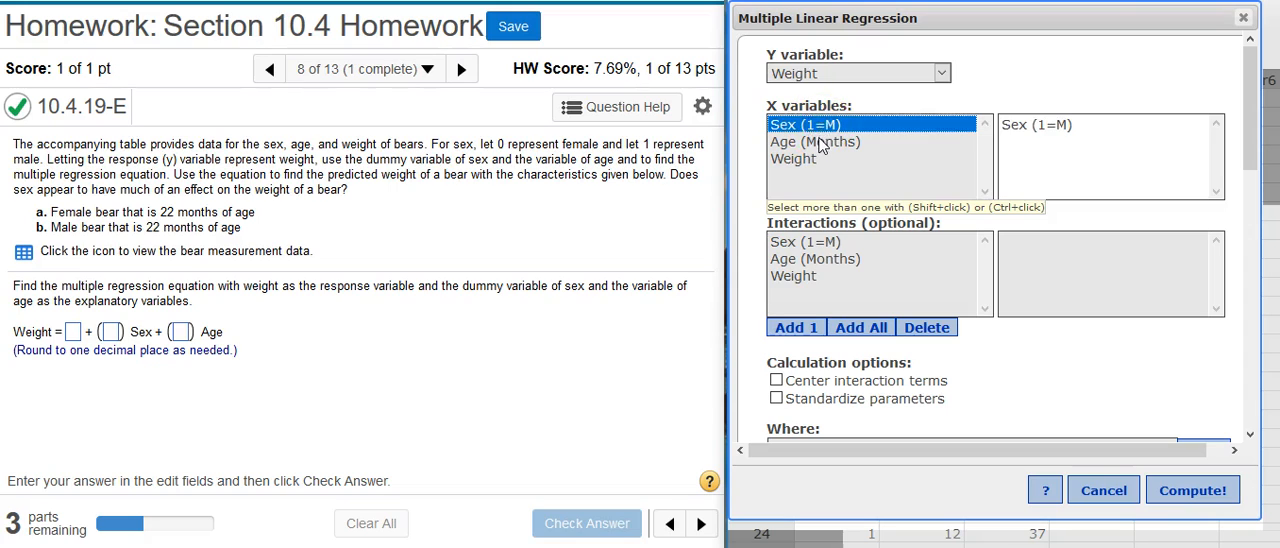
click(814, 140)
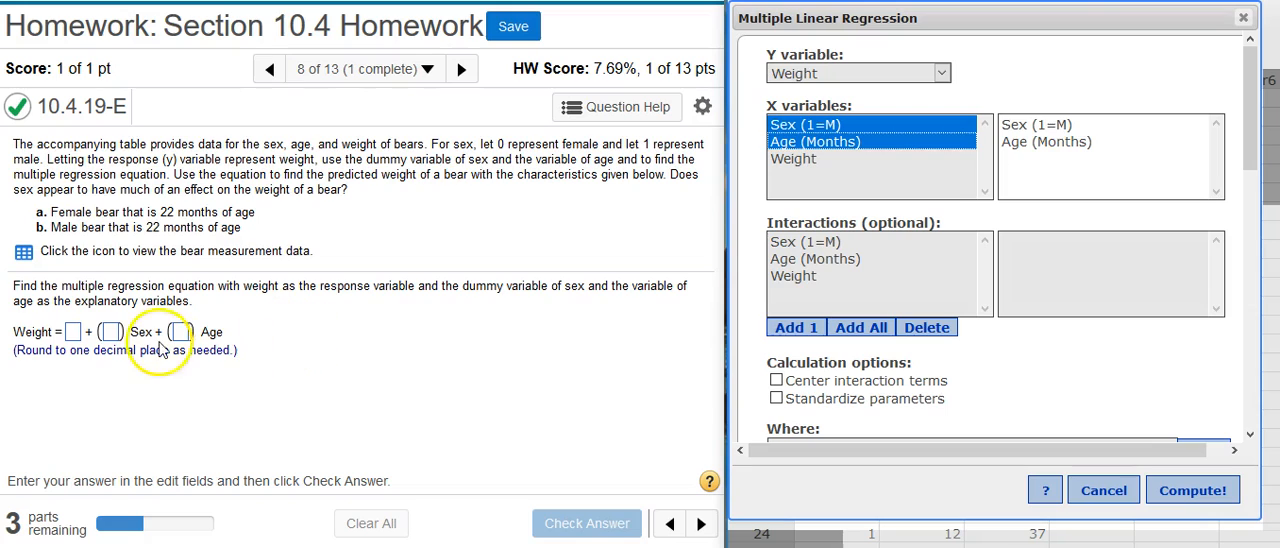
mouse_move(164, 348)
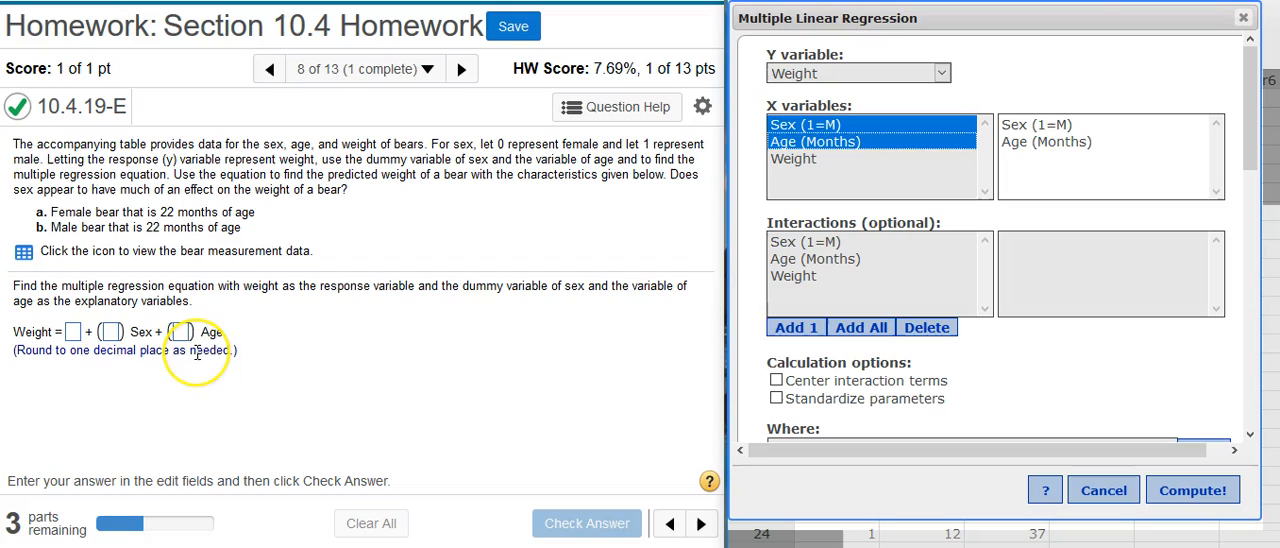
mouse_move(276, 352)
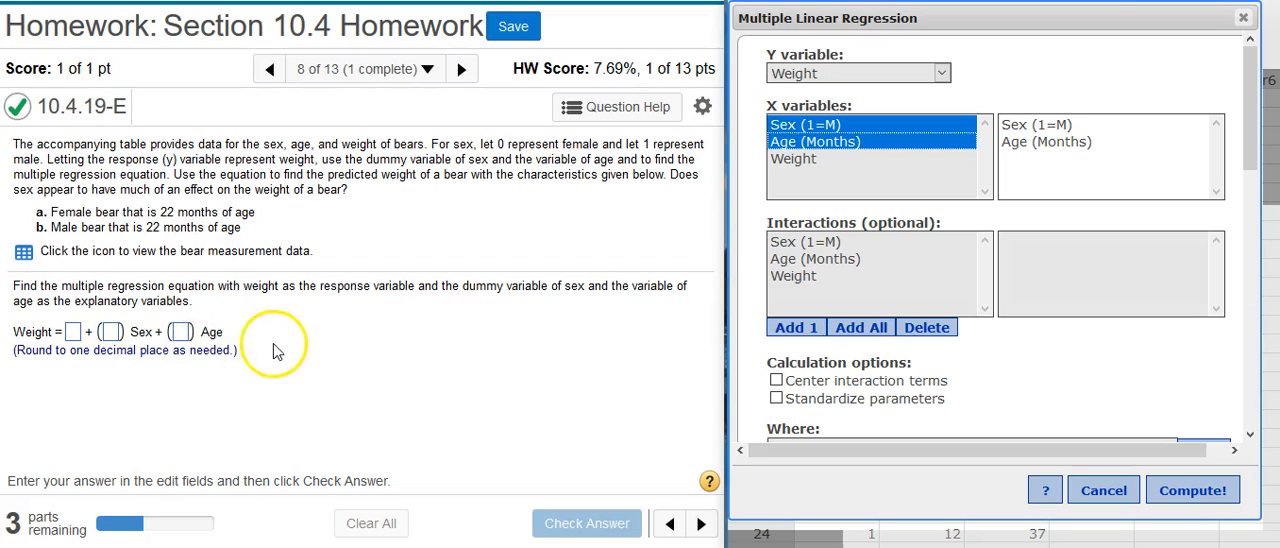
mouse_move(268, 356)
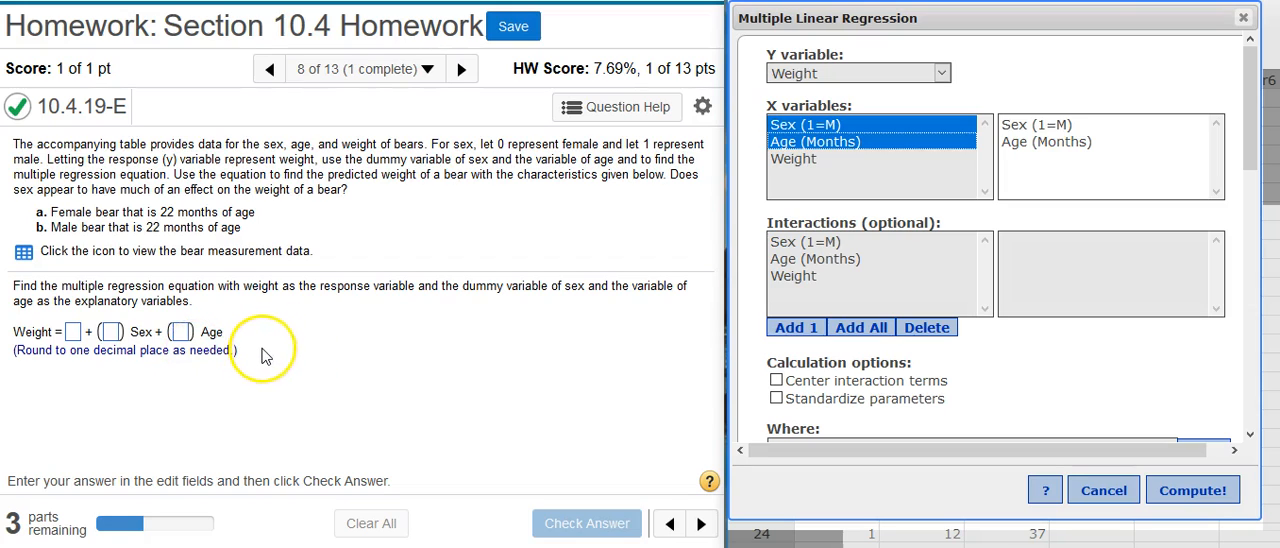